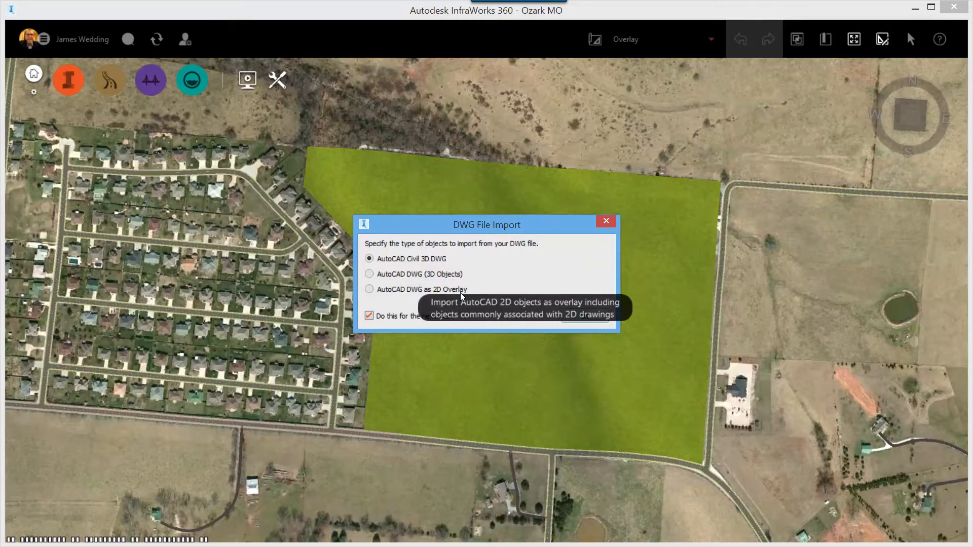
Import the XPLAT DWG as a 2D overlay and send it for cloud processing.
{"action": "left_click", "coordinate": [369, 288]}
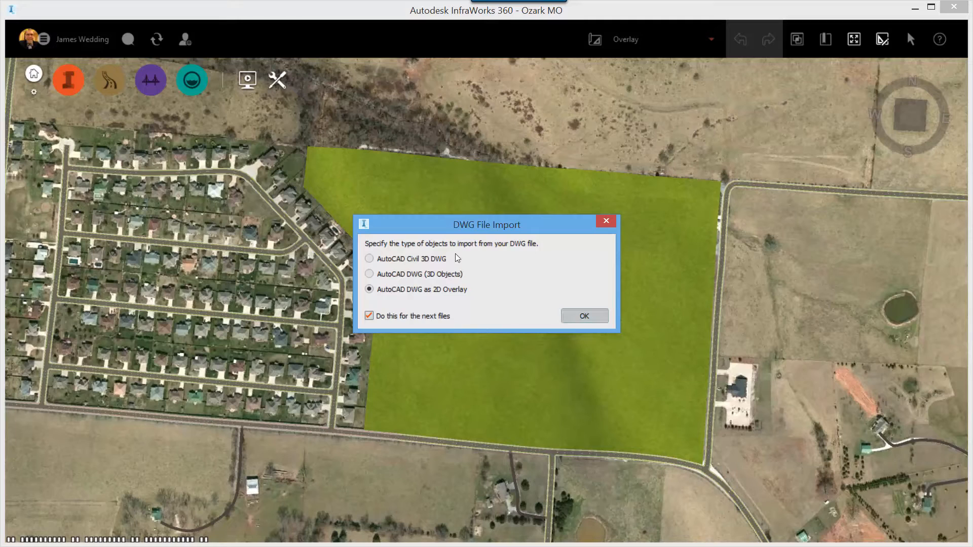
{"action": "left_click", "coordinate": [584, 316]}
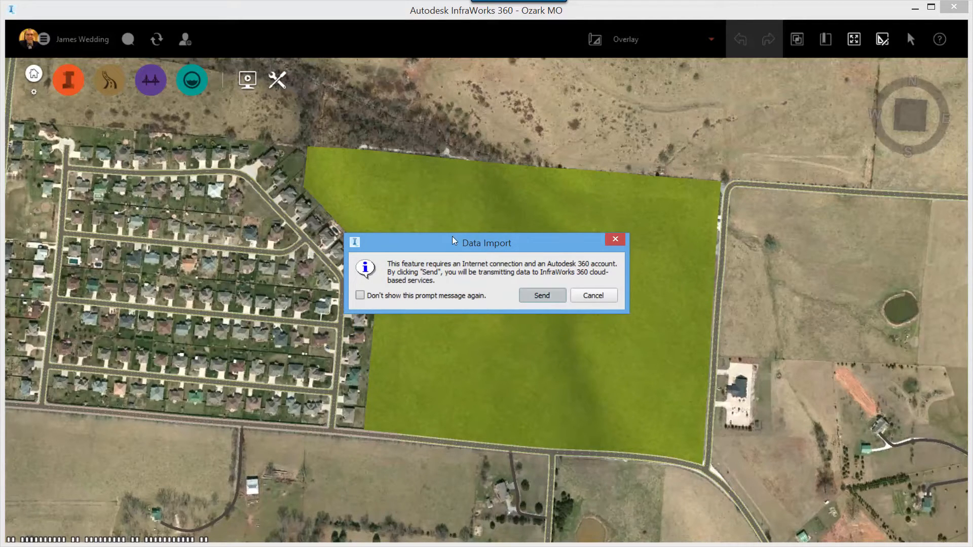
{"action": "left_click", "coordinate": [541, 295]}
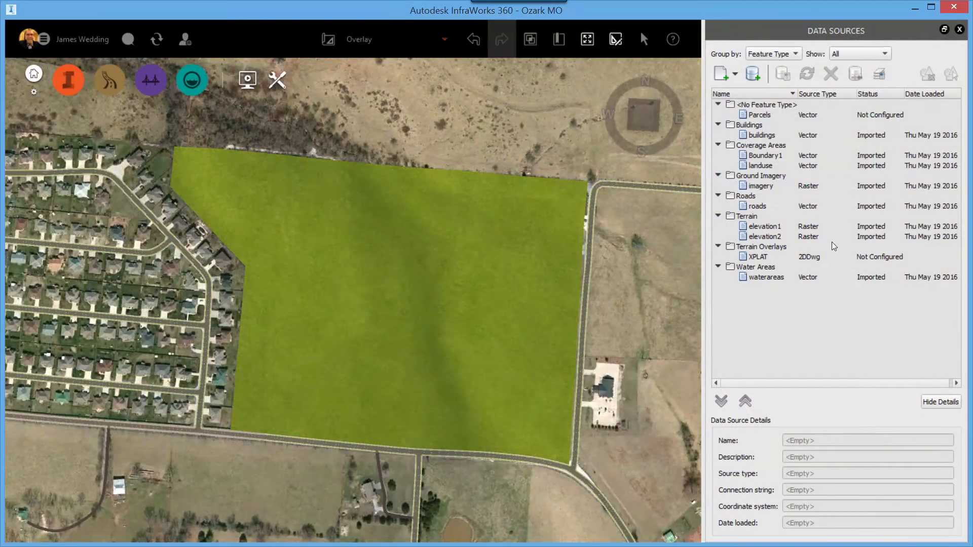
Configure the XPLAT data source with Close & Refresh and select the imported plat overlay.
{"action": "left_click", "coordinate": [757, 256]}
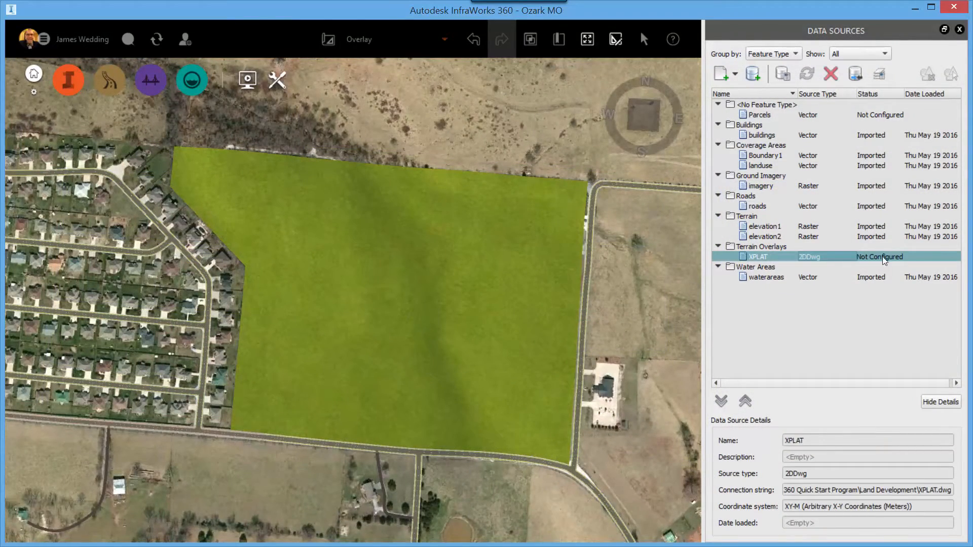
{"action": "double_click", "coordinate": [758, 256]}
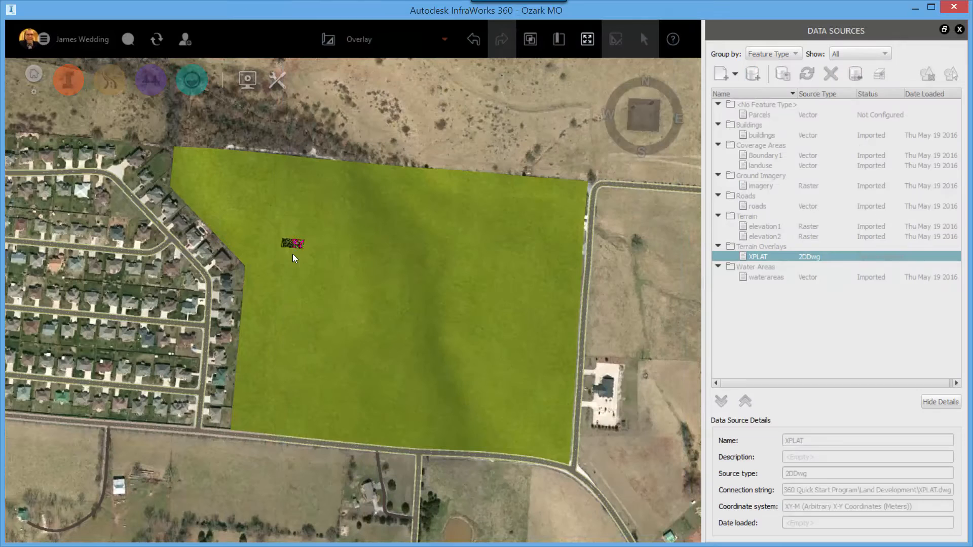
{"action": "double_click", "coordinate": [758, 256]}
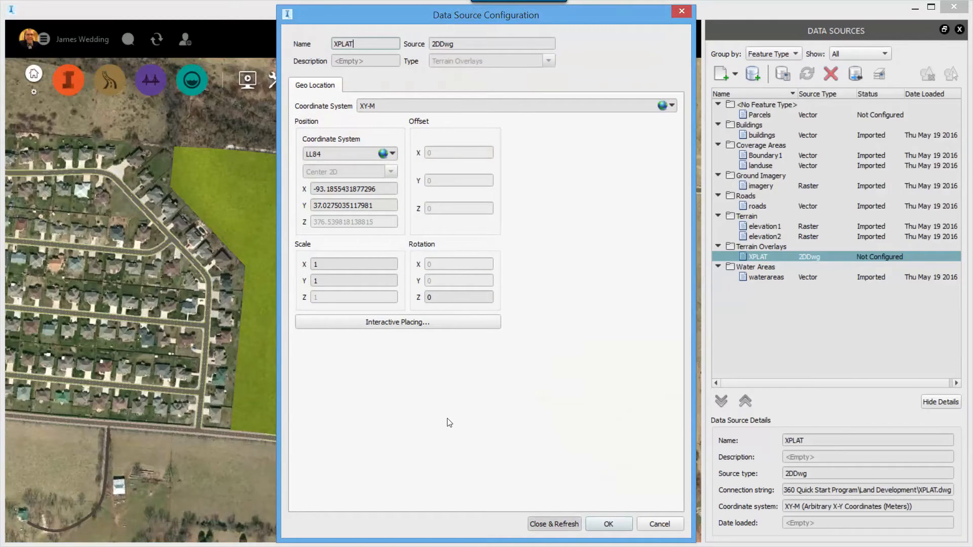
{"action": "left_click", "coordinate": [553, 524]}
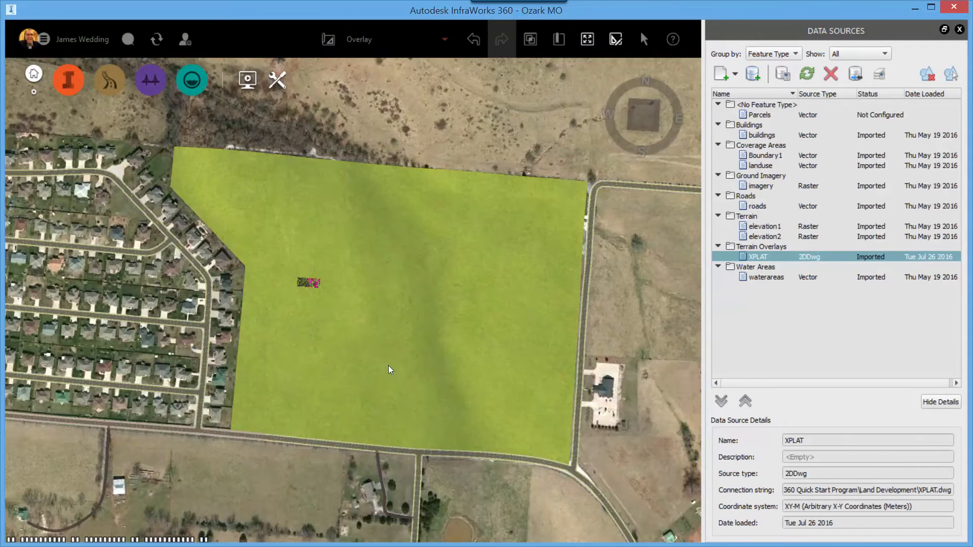
{"action": "left_click", "coordinate": [309, 282]}
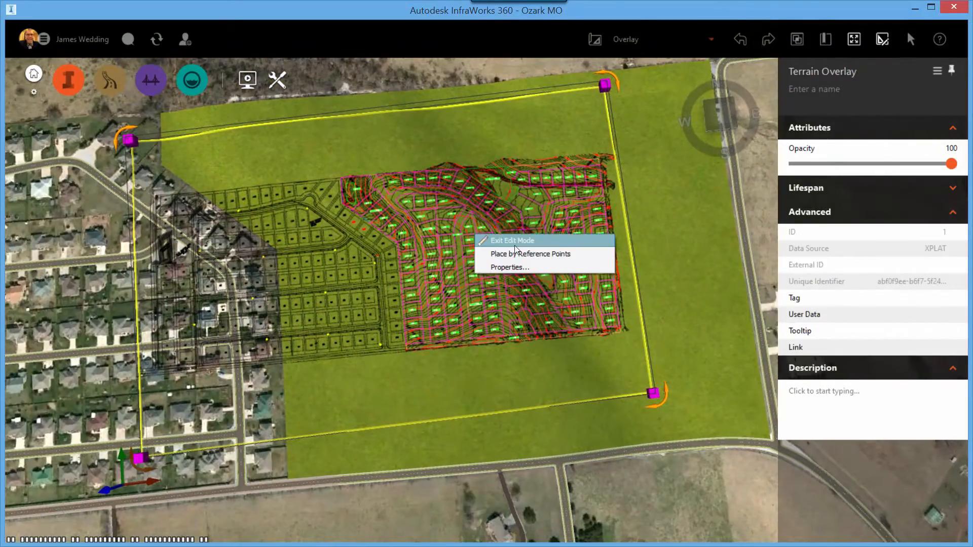
Place the XPLAT overlay by reference points so it aligns with the field boundary.
{"action": "left_click", "coordinate": [531, 253]}
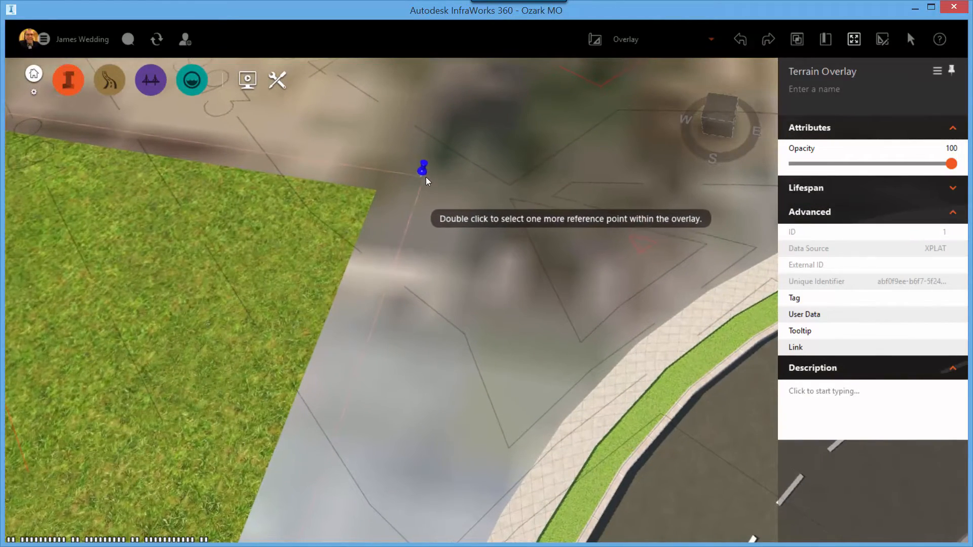
{"action": "double_click", "coordinate": [425, 177]}
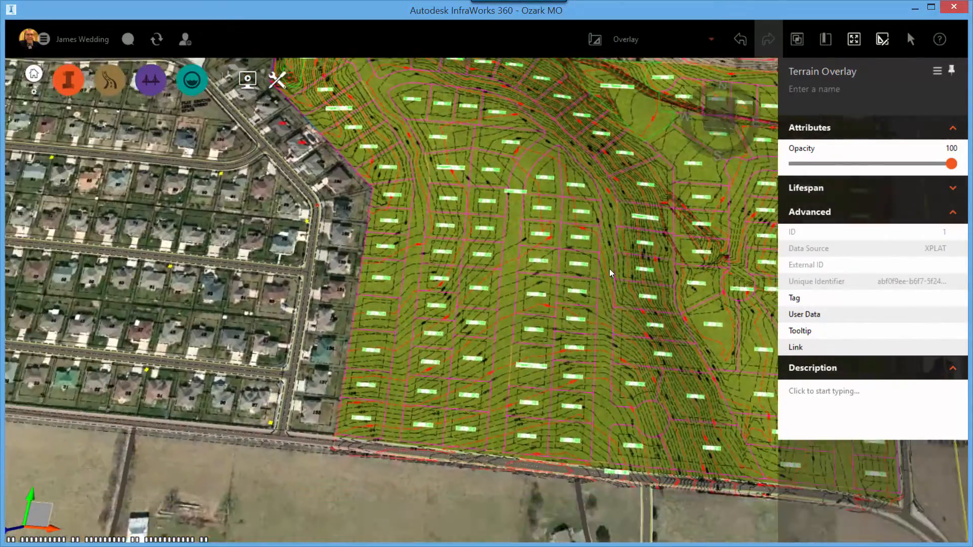
{"action": "left_click_drag", "start_coordinate": [611, 274], "coordinate": [555, 358]}
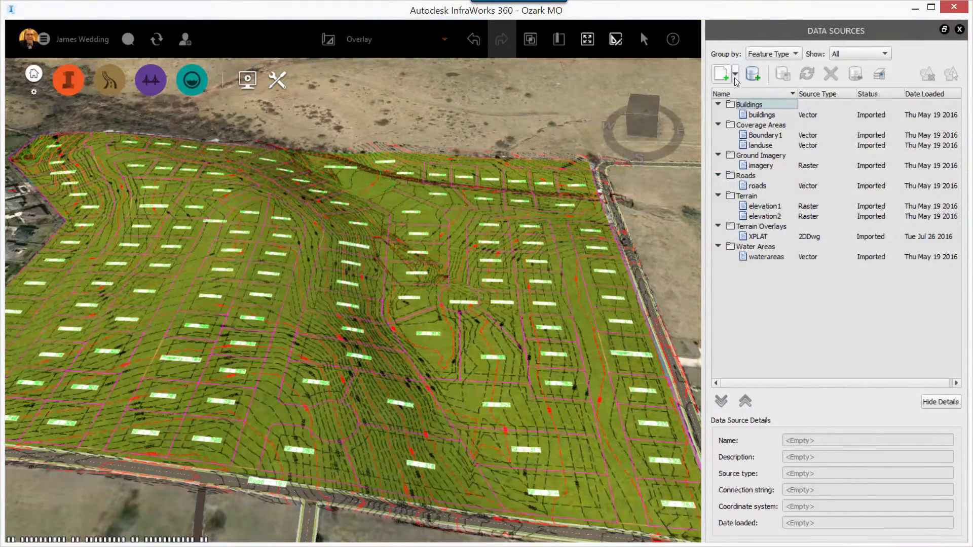
Add the Civil 3D DWG file as a data source imported as Civil 3D objects.
{"action": "left_click", "coordinate": [736, 73]}
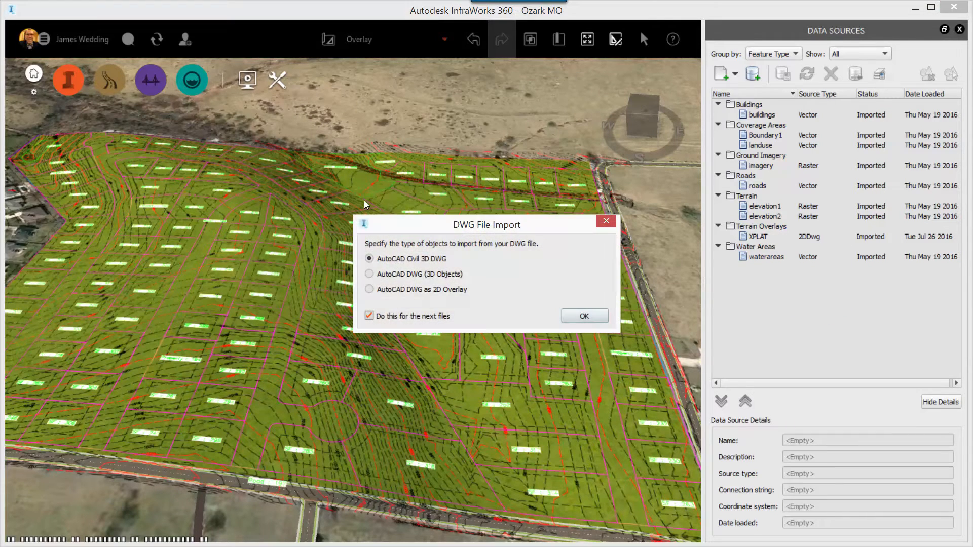
{"action": "mouse_move", "coordinate": [455, 264]}
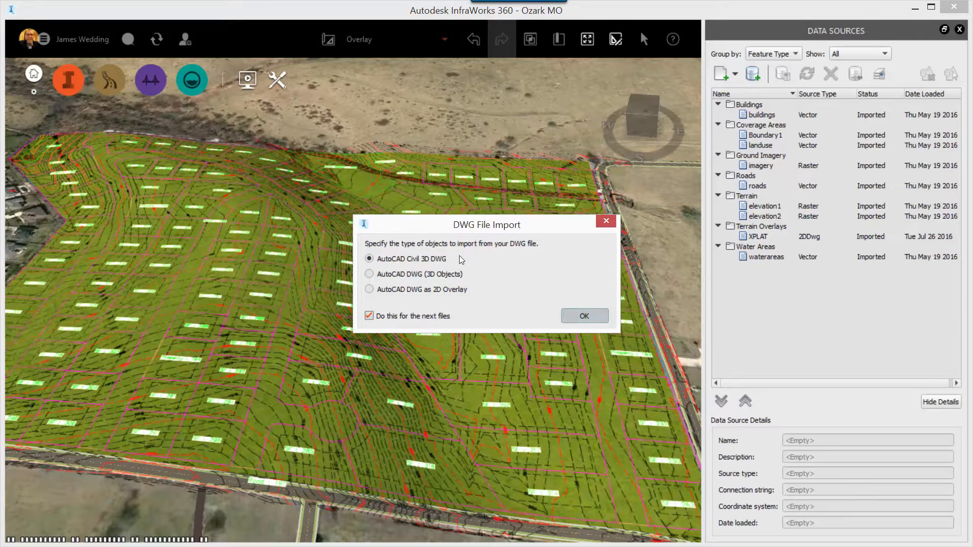
{"action": "left_click", "coordinate": [583, 316]}
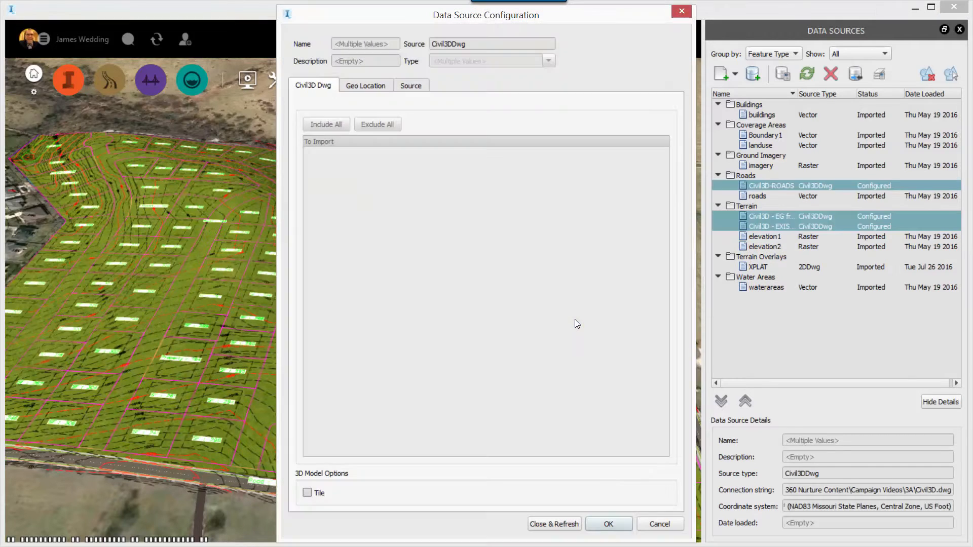
{"action": "mouse_move", "coordinate": [583, 328]}
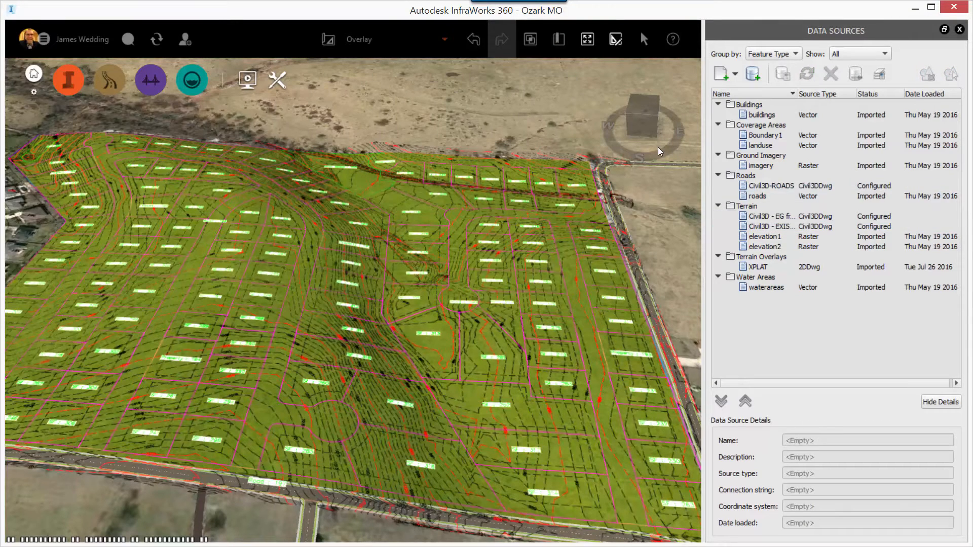
Import Civil3D-ROADS with the Sidewalks with street style and Drape draping option.
{"action": "left_click", "coordinate": [771, 185]}
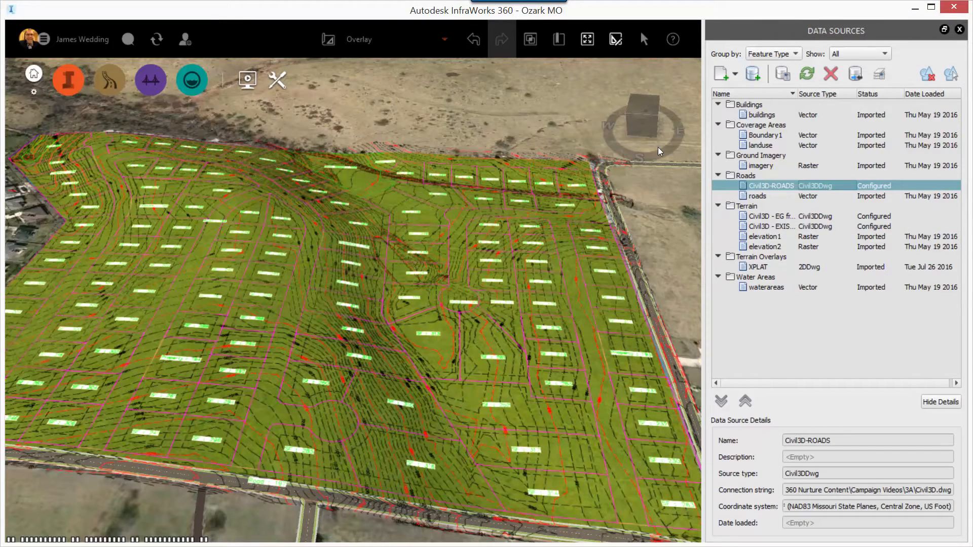
{"action": "double_click", "coordinate": [771, 185]}
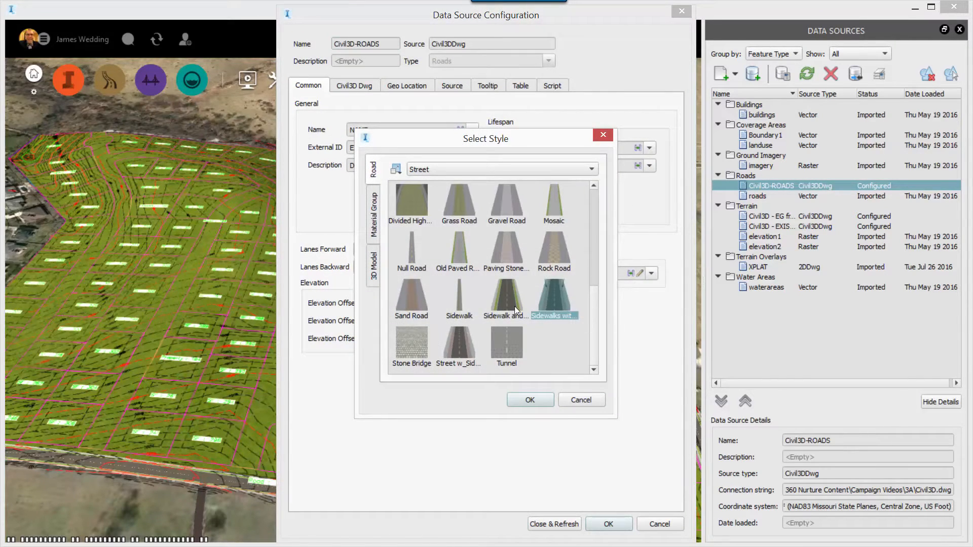
{"action": "left_click", "coordinate": [506, 298]}
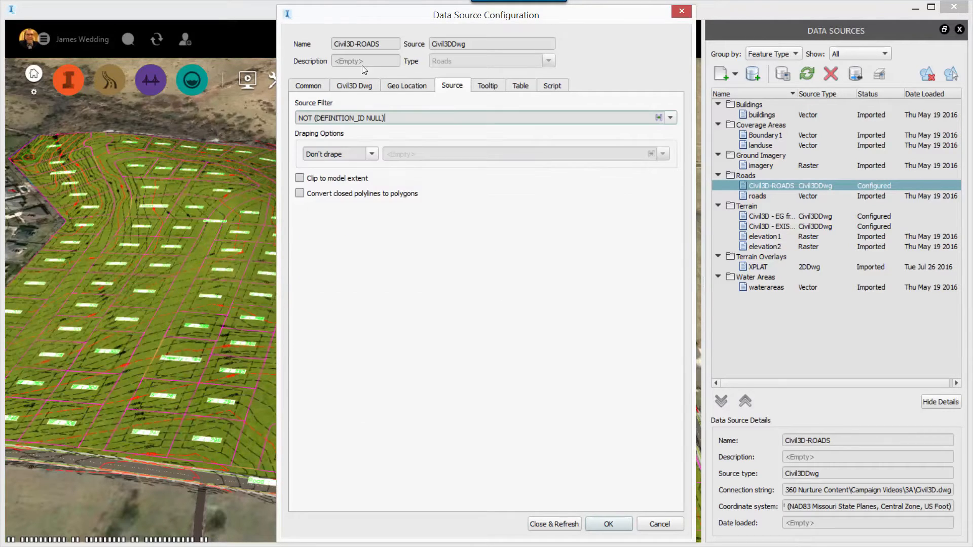
{"action": "left_click", "coordinate": [370, 154]}
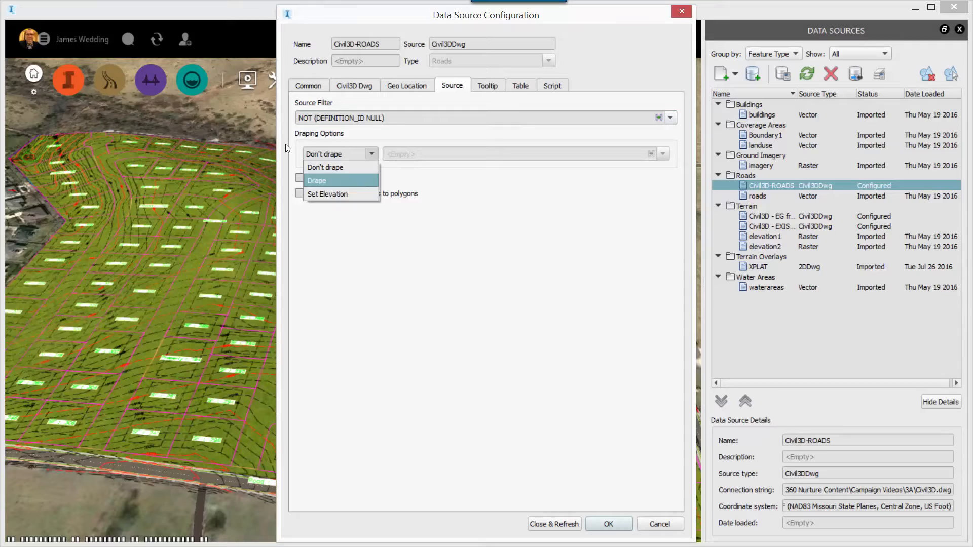
{"action": "left_click", "coordinate": [316, 180]}
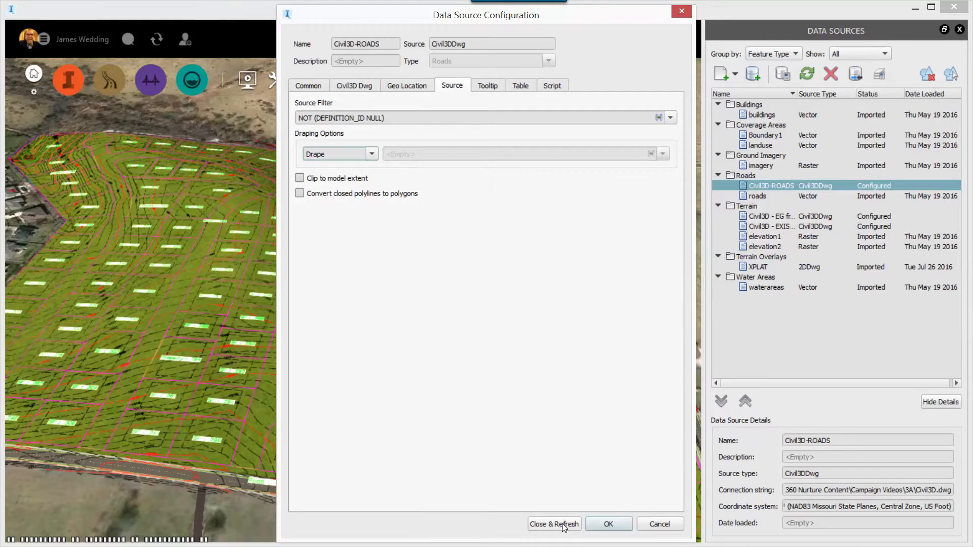
{"action": "left_click", "coordinate": [553, 524]}
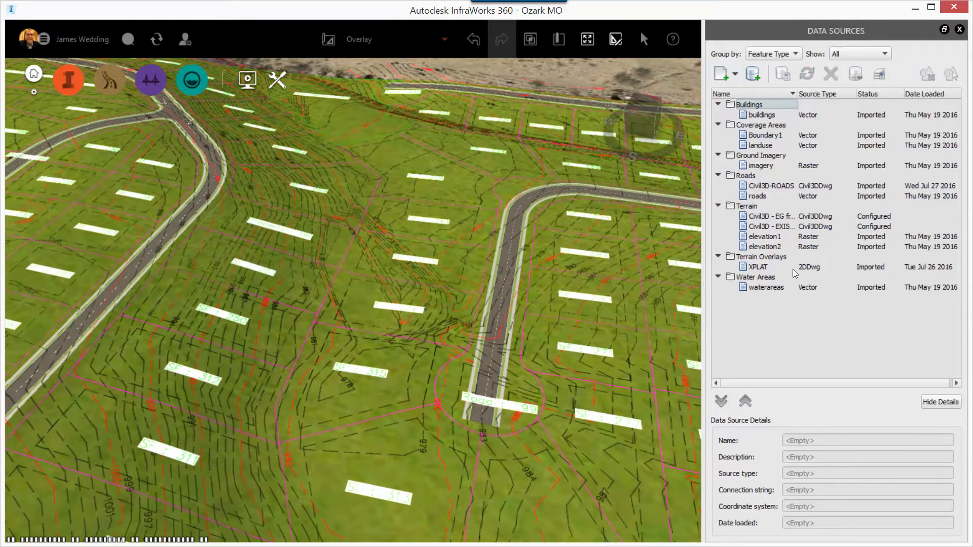
Import the Civil3D EG from Survey surface with Converter grid size set to 2.
{"action": "left_click", "coordinate": [771, 216]}
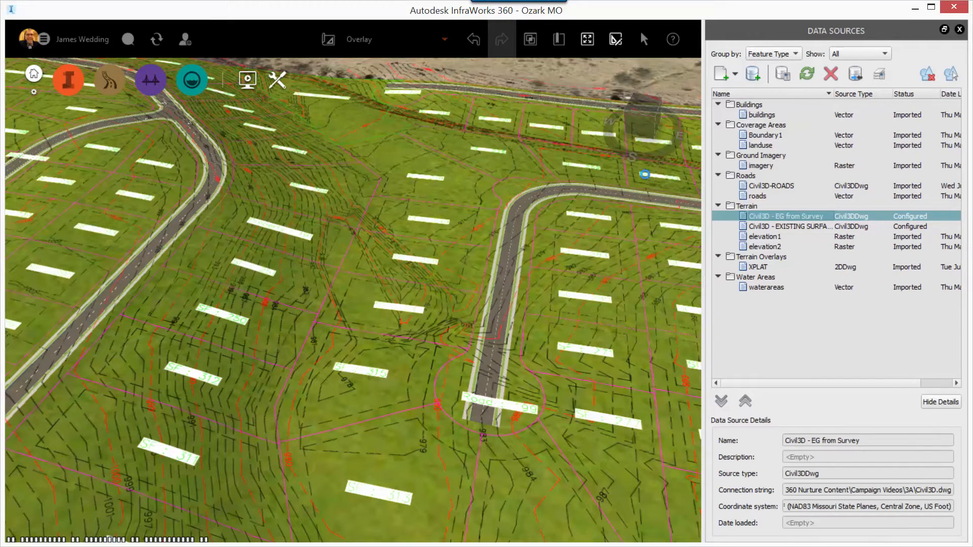
{"action": "double_click", "coordinate": [785, 216]}
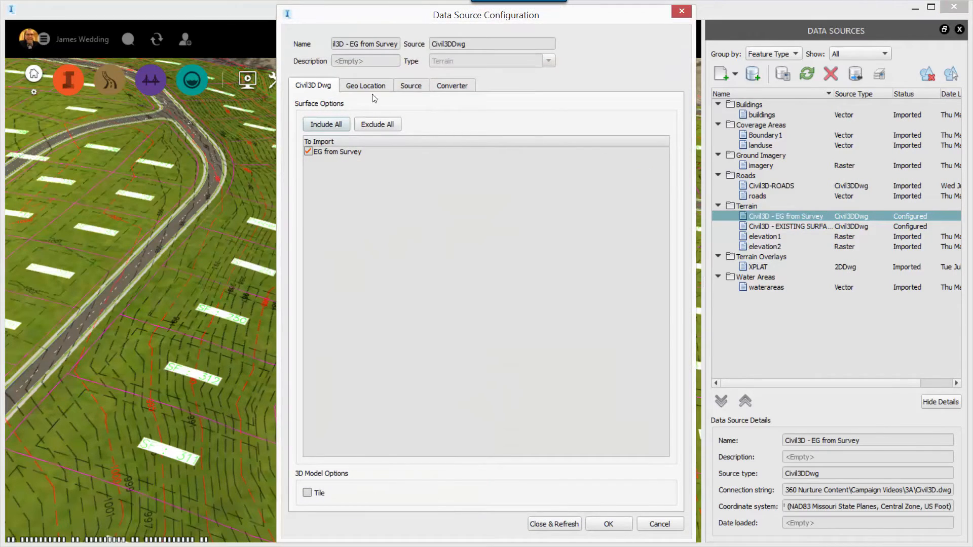
{"action": "left_click", "coordinate": [411, 85]}
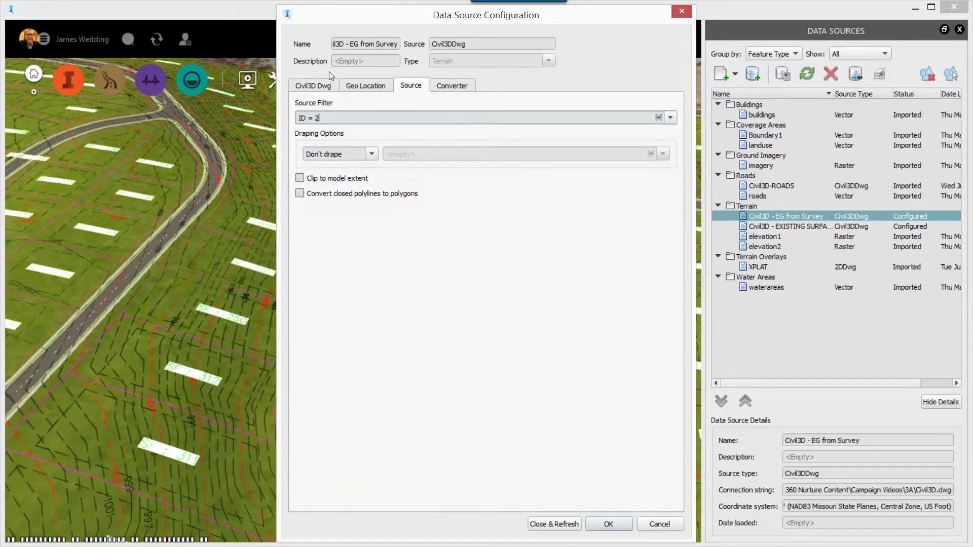
{"action": "mouse_move", "coordinate": [452, 91]}
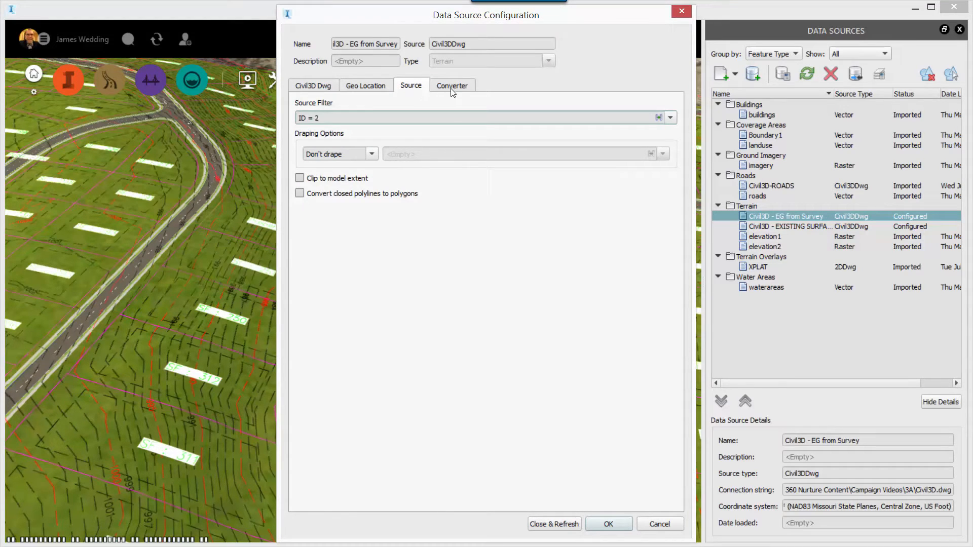
{"action": "left_click", "coordinate": [452, 85]}
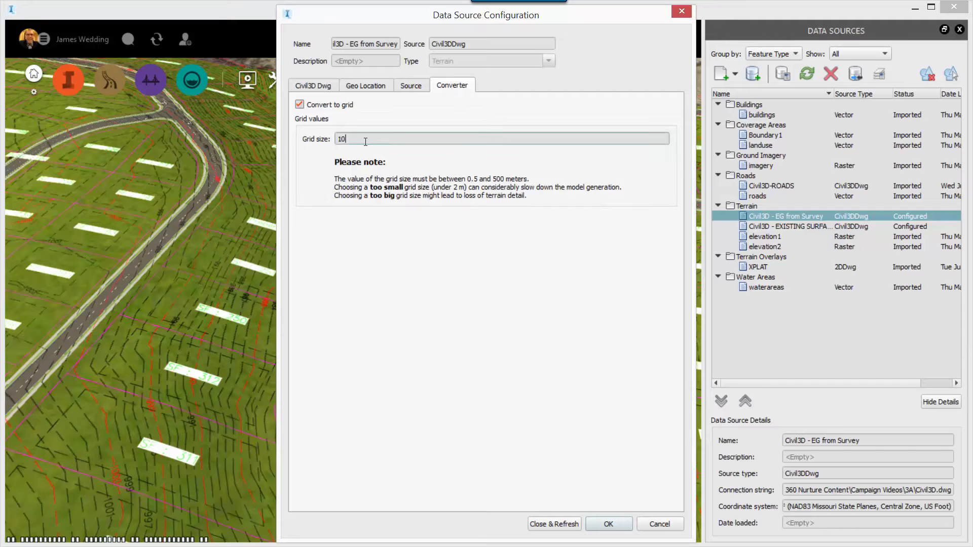
{"action": "triple_click", "coordinate": [341, 139]}
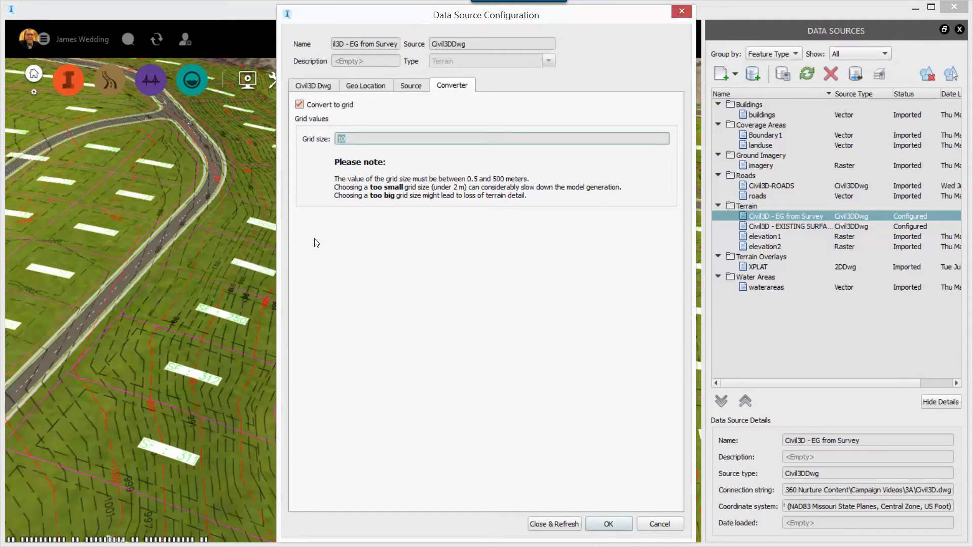
{"action": "type", "text": "2"}
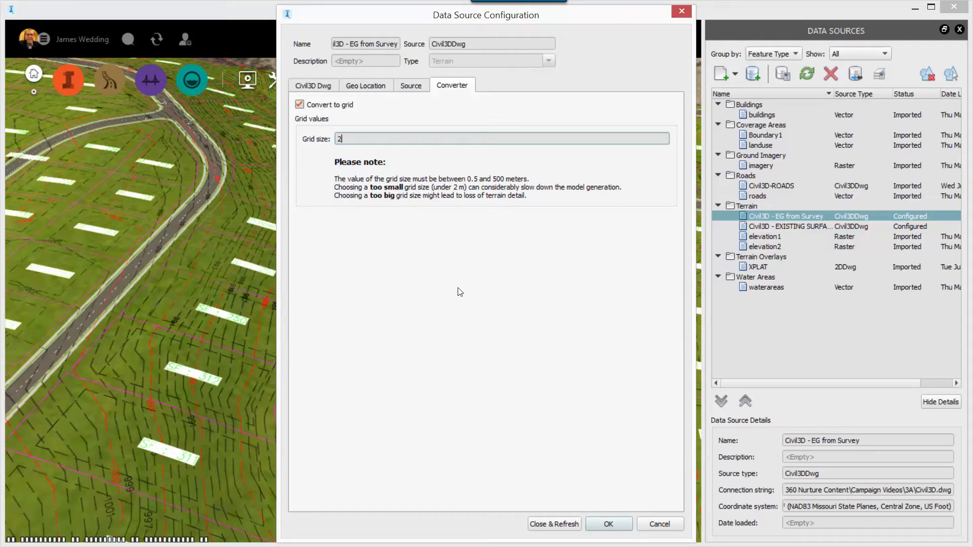
{"action": "left_click", "coordinate": [554, 524]}
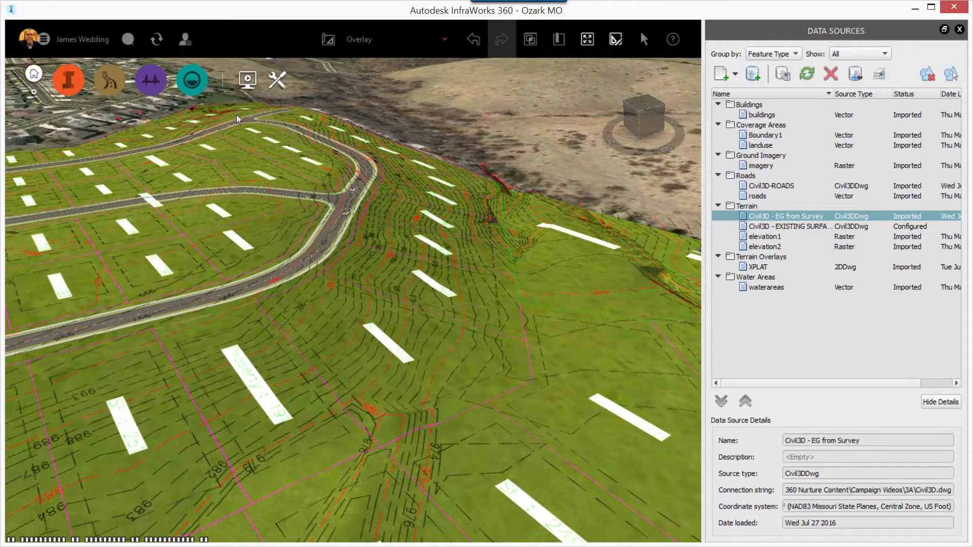
Open the Visual Effects panel from Settings and Utilities.
{"action": "left_click", "coordinate": [247, 79]}
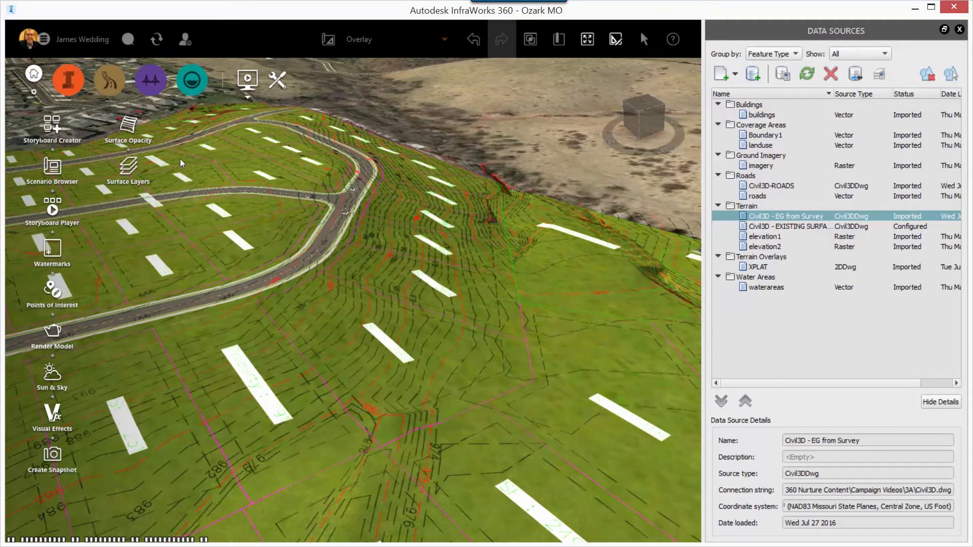
{"action": "left_click", "coordinate": [53, 413]}
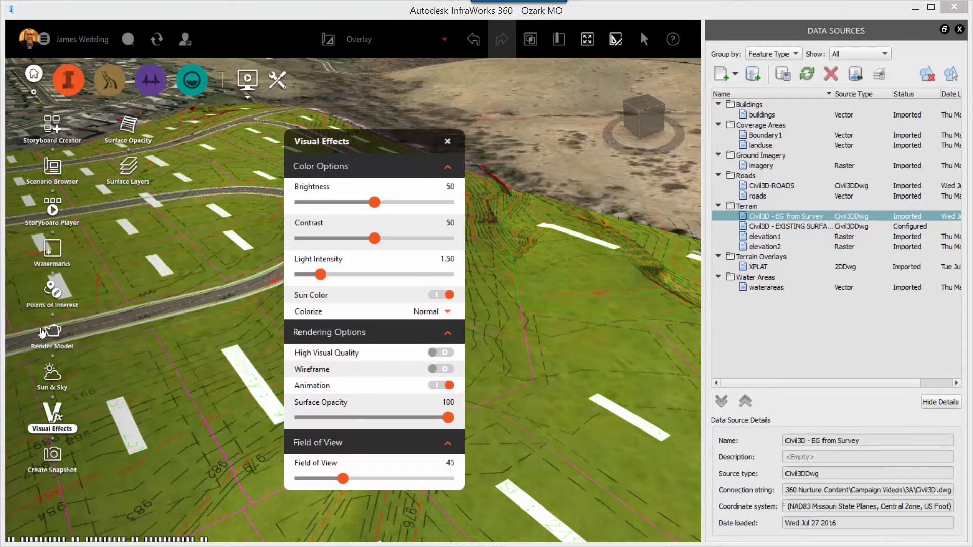
{"action": "left_click", "coordinate": [440, 369]}
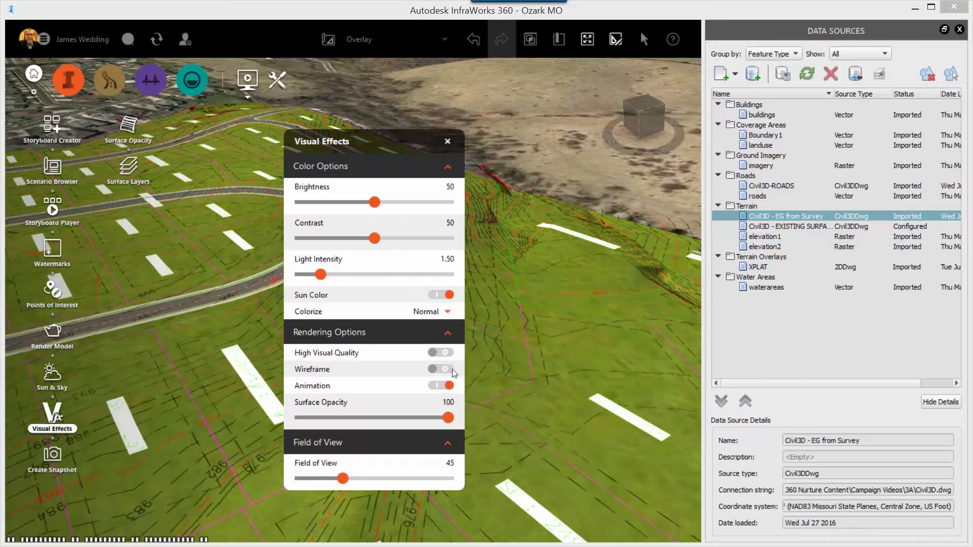